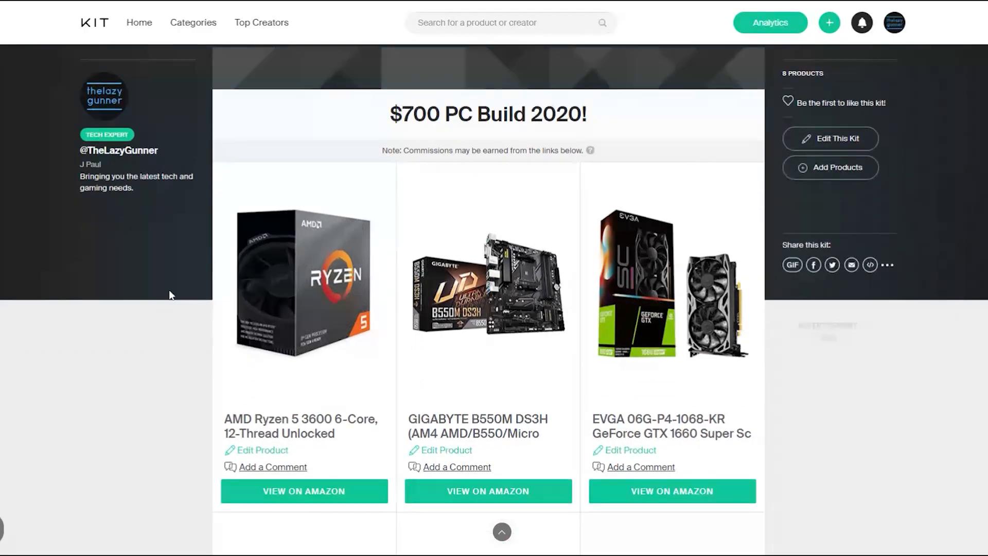
scroll("down", 3)
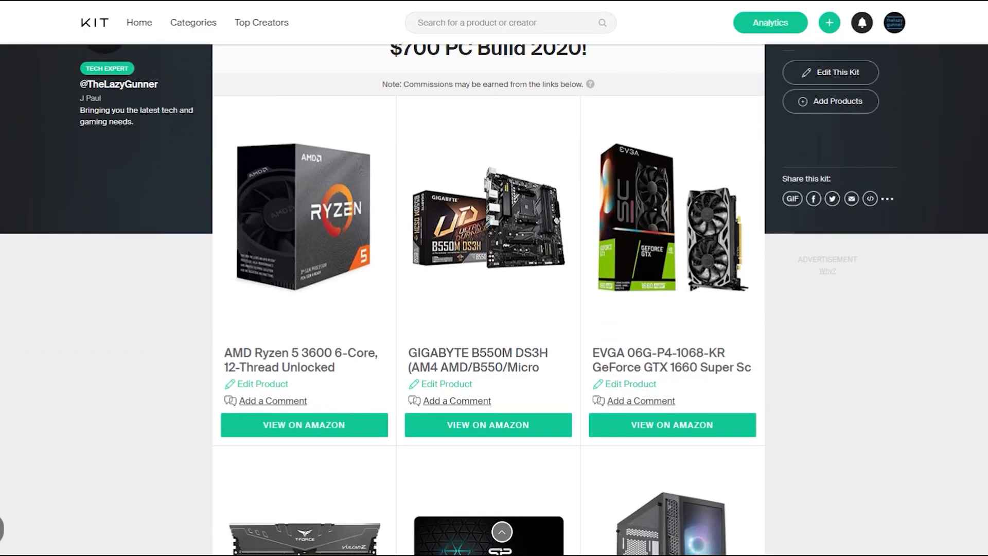
scroll("down", 3)
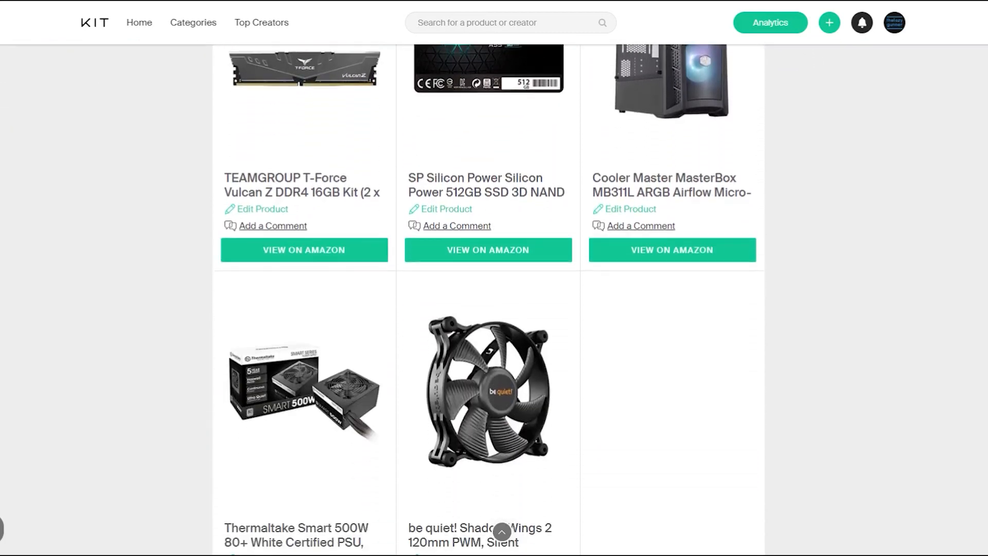
scroll("down", 3)
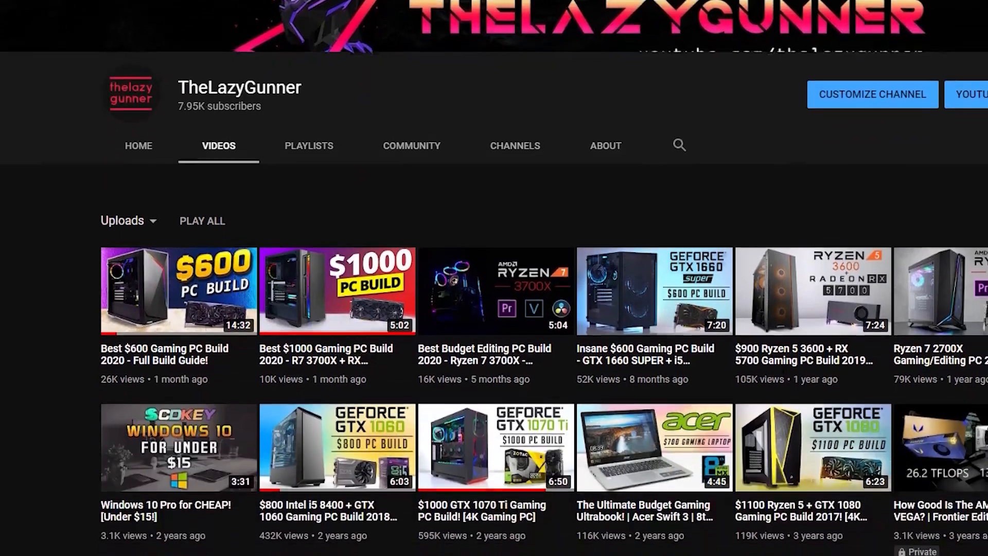
scroll("down", 3)
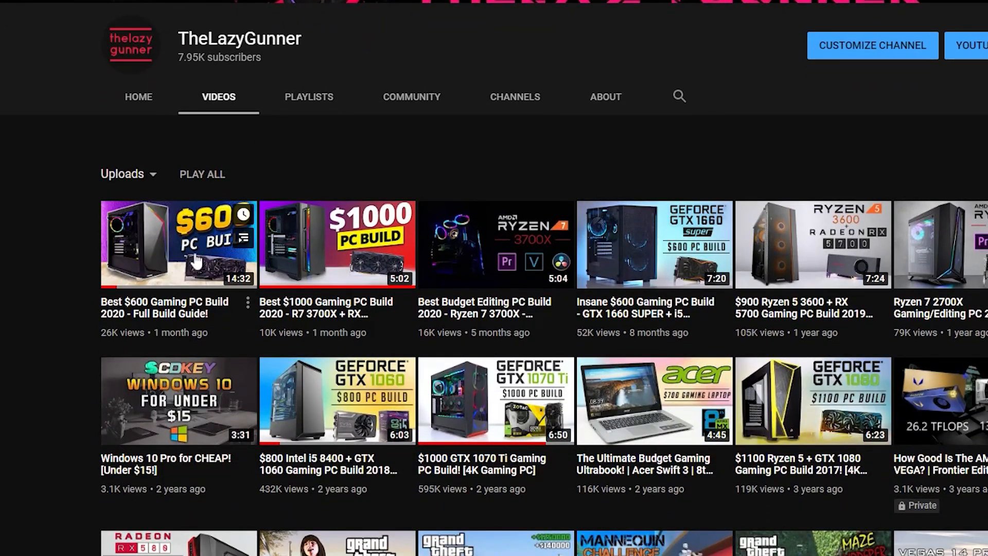
left_click(177, 243)
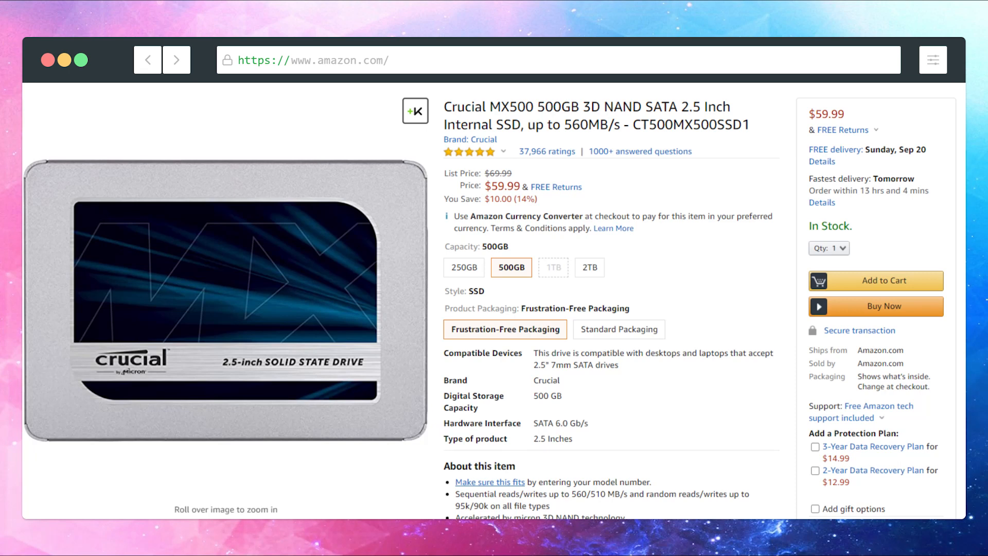
type("https://www.newegg.com/gigabyte-geforce-gtx-1660-super")
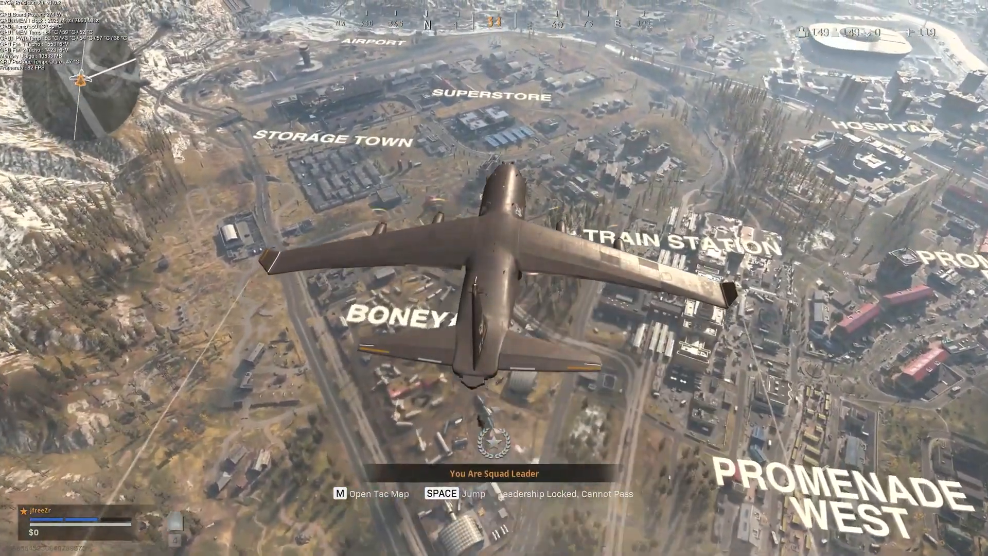
key("space")
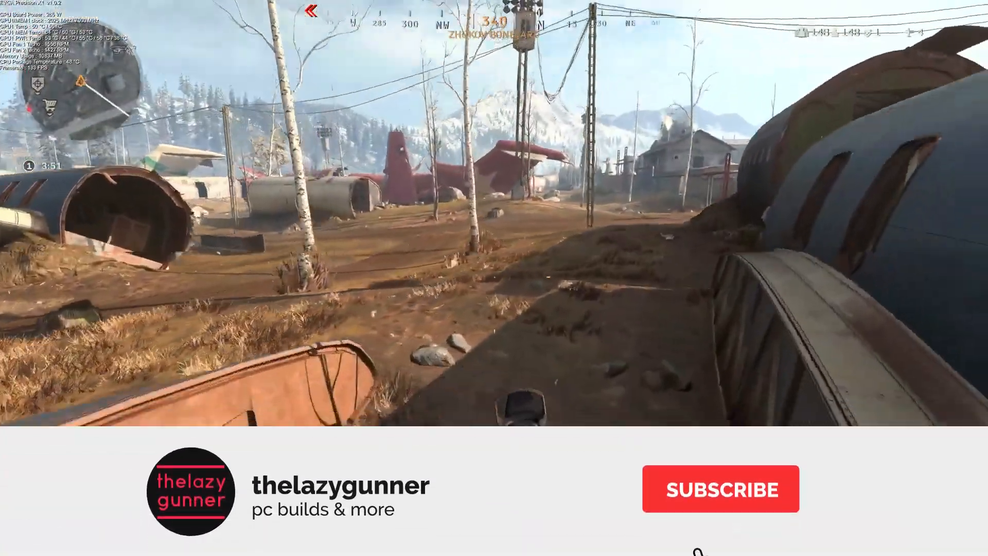
left_click(721, 488)
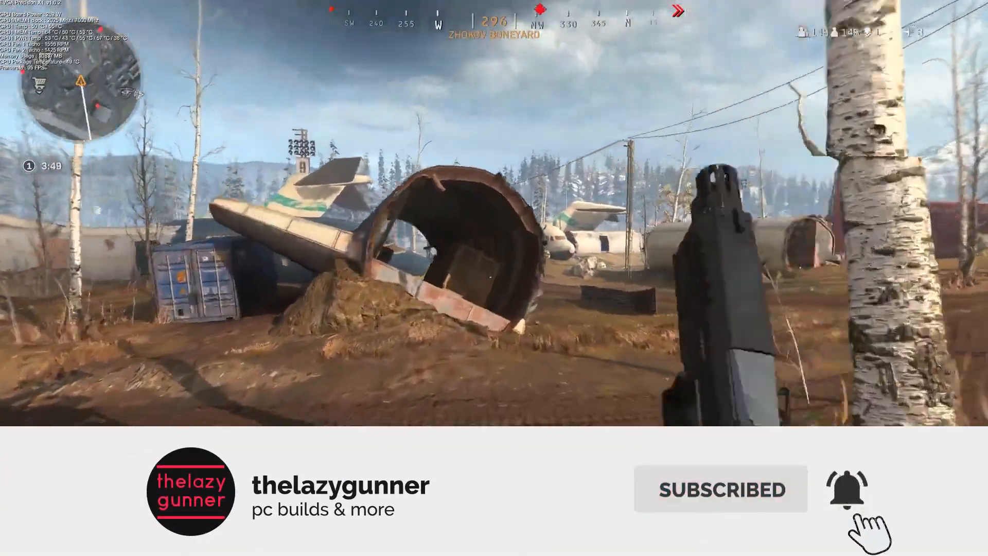